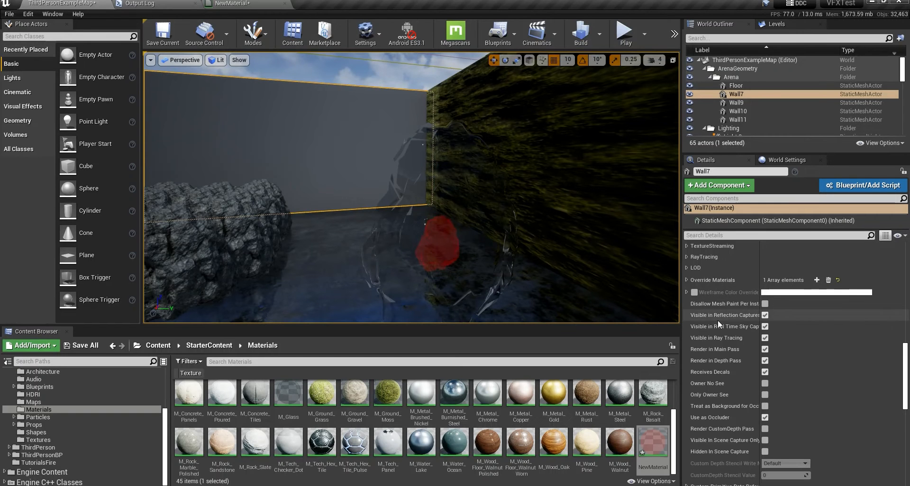
Scroll the Details panel down toward the Translucency Sort Priority setting.
{"action": "scroll", "scroll_direction": "down", "scroll_amount": 3}
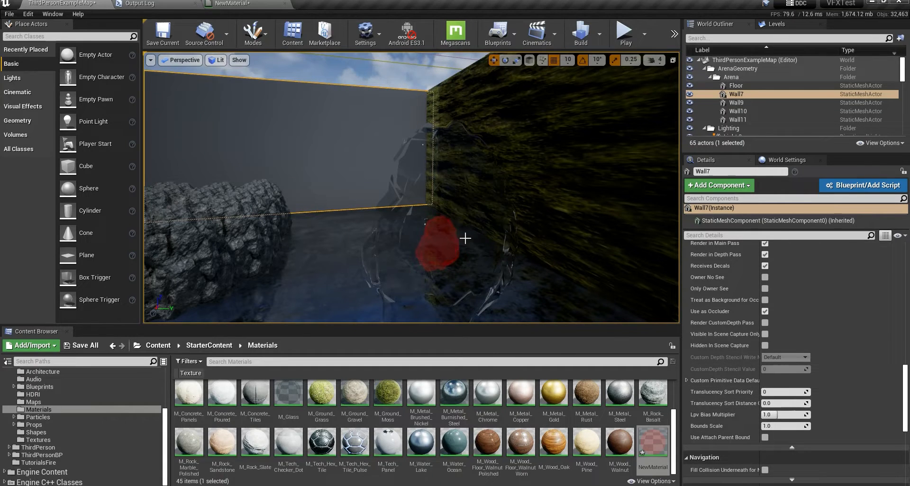
{"action": "mouse_move", "coordinate": [722, 391]}
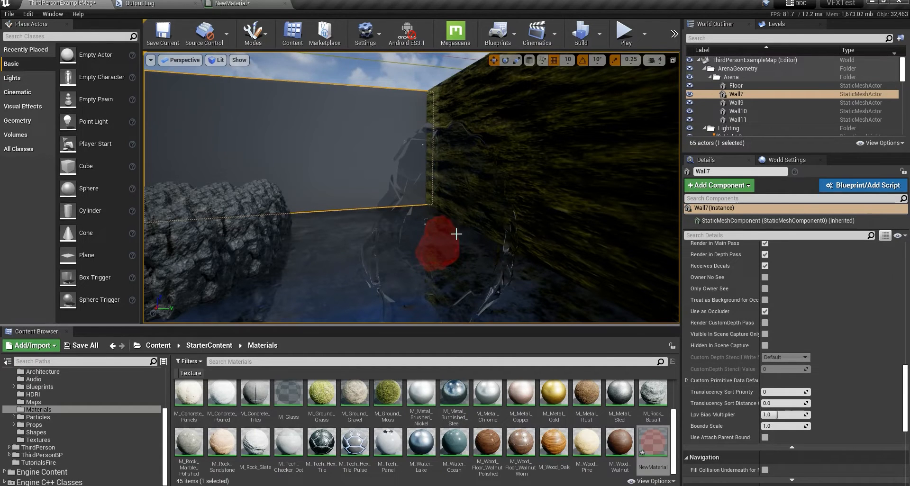
{"action": "mouse_move", "coordinate": [449, 283]}
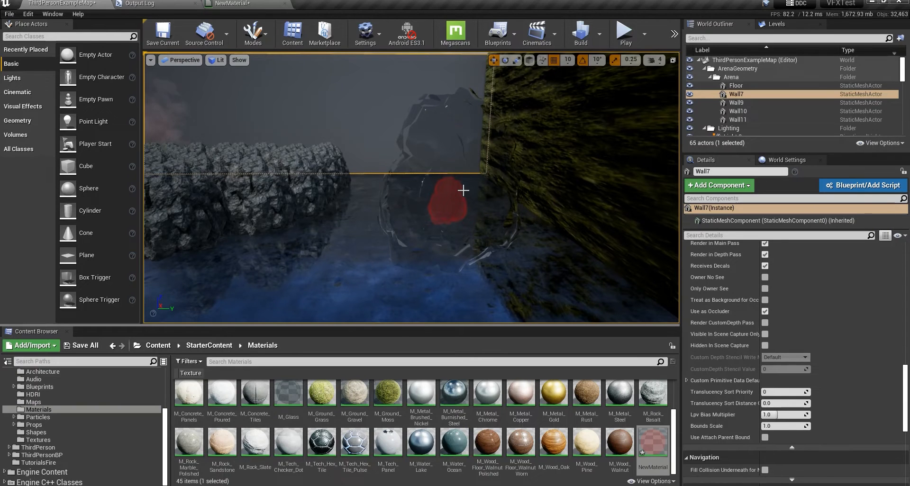
{"action": "mouse_move", "coordinate": [483, 219]}
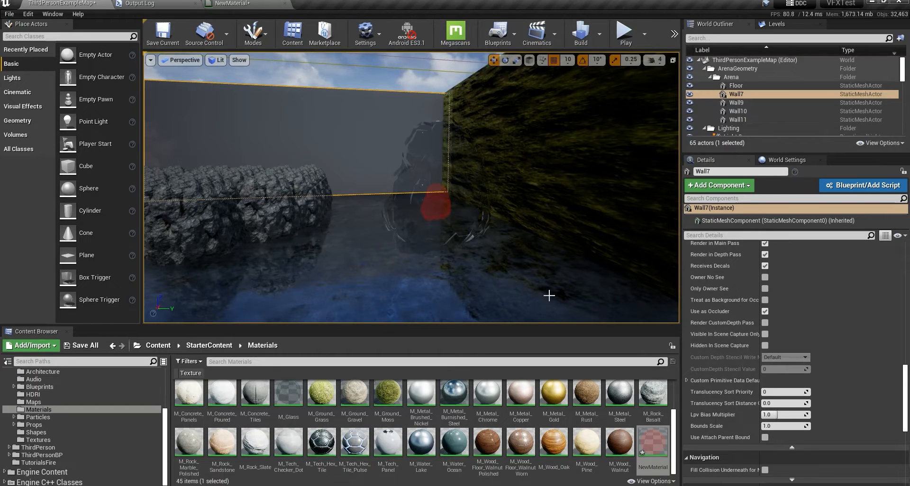
{"action": "mouse_move", "coordinate": [521, 249]}
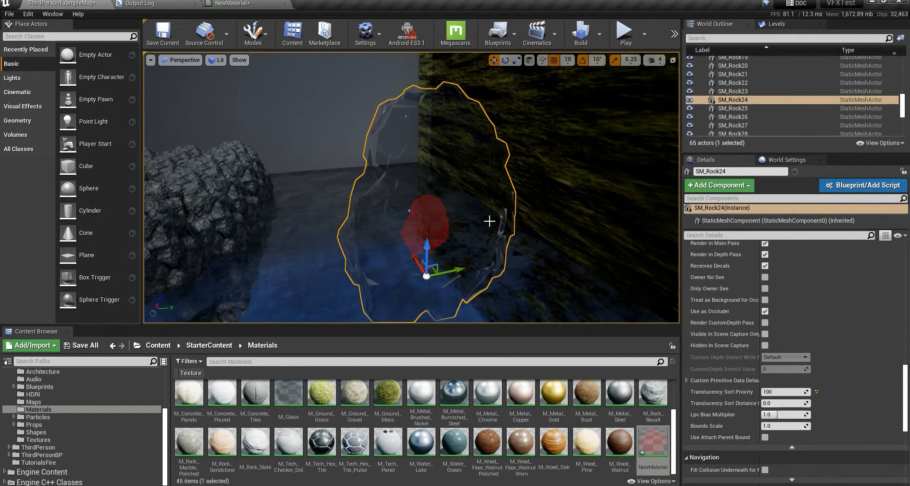
{"action": "mouse_move", "coordinate": [504, 217]}
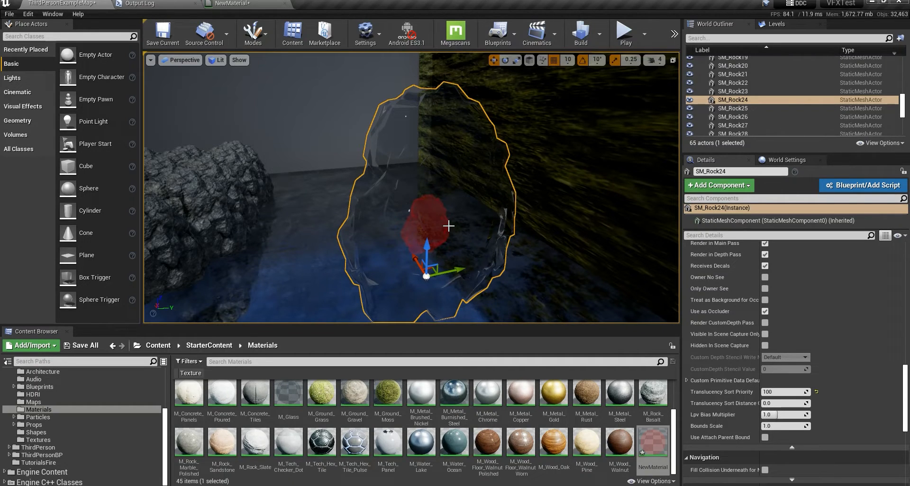
{"action": "mouse_move", "coordinate": [722, 392]}
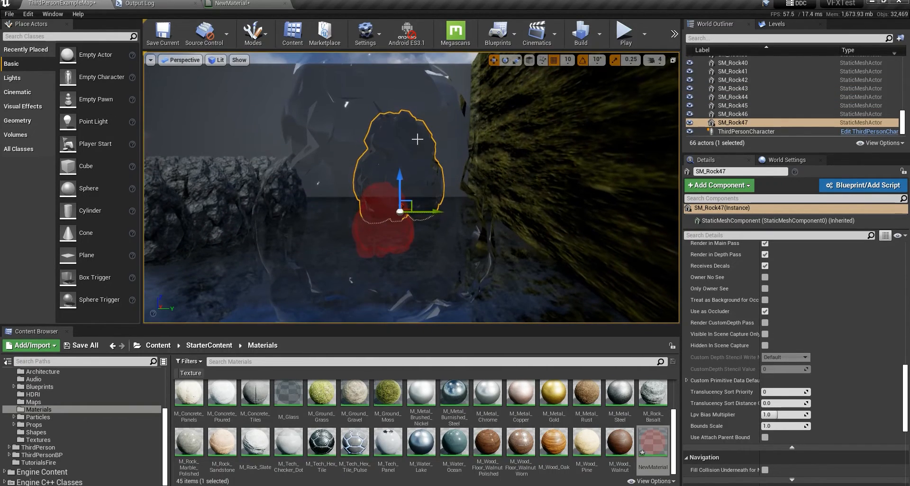
Select the small red rock SM_Rock22 so its sort priority can be set to -1.
{"action": "left_click", "coordinate": [732, 99]}
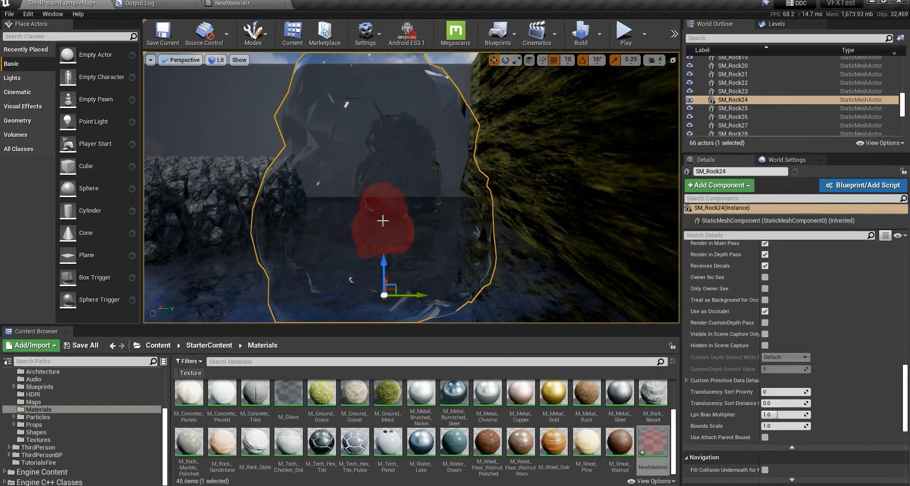
{"action": "left_click", "coordinate": [733, 83]}
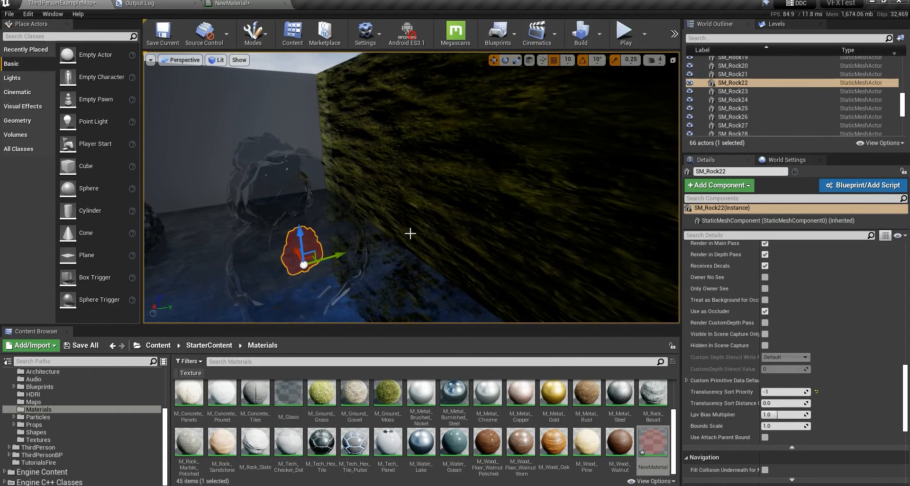
{"action": "mouse_move", "coordinate": [439, 245]}
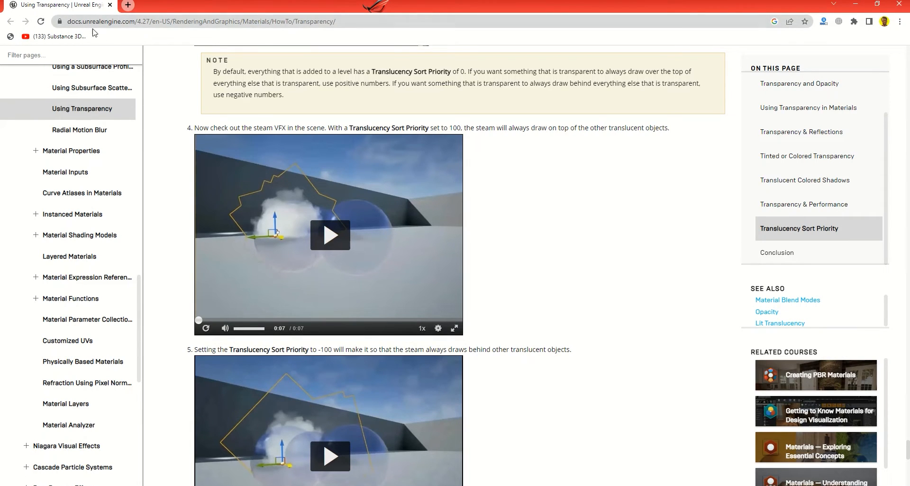
{"action": "mouse_move", "coordinate": [313, 267]}
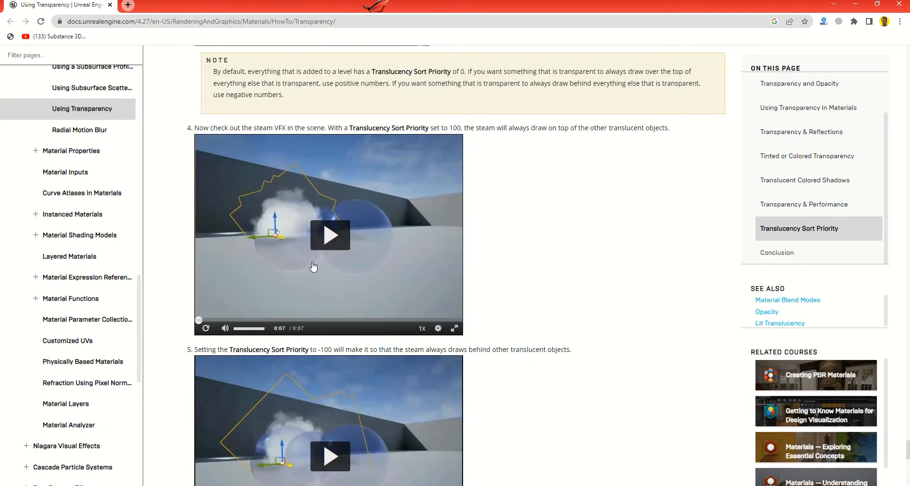
{"action": "mouse_move", "coordinate": [383, 243]}
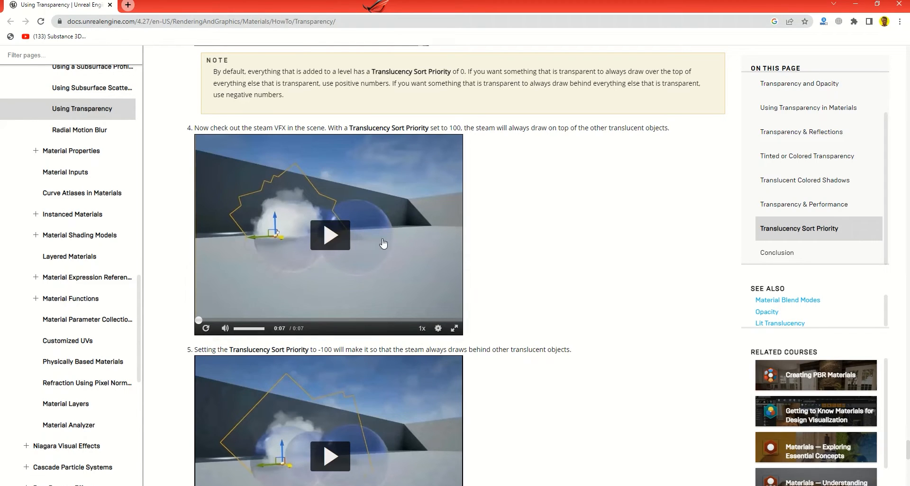
Play the step 4 steam VFX video showing sort priority 100 drawing on top.
{"action": "left_click", "coordinate": [330, 236]}
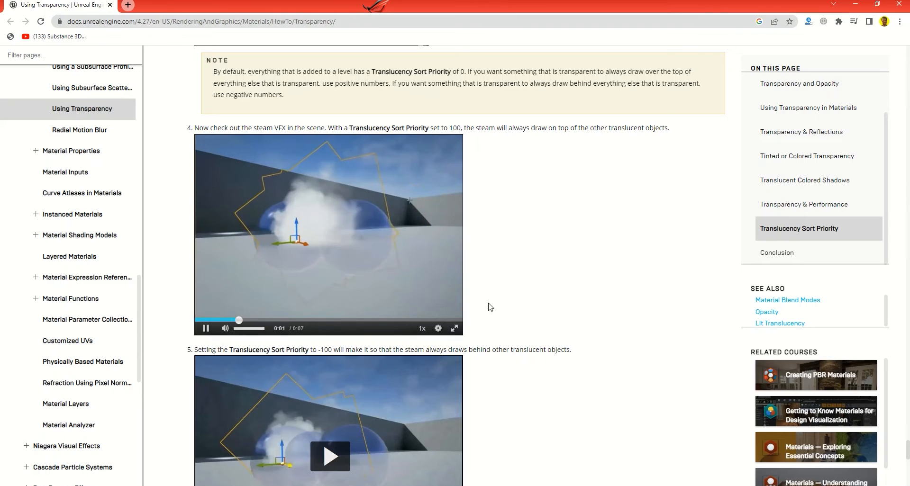